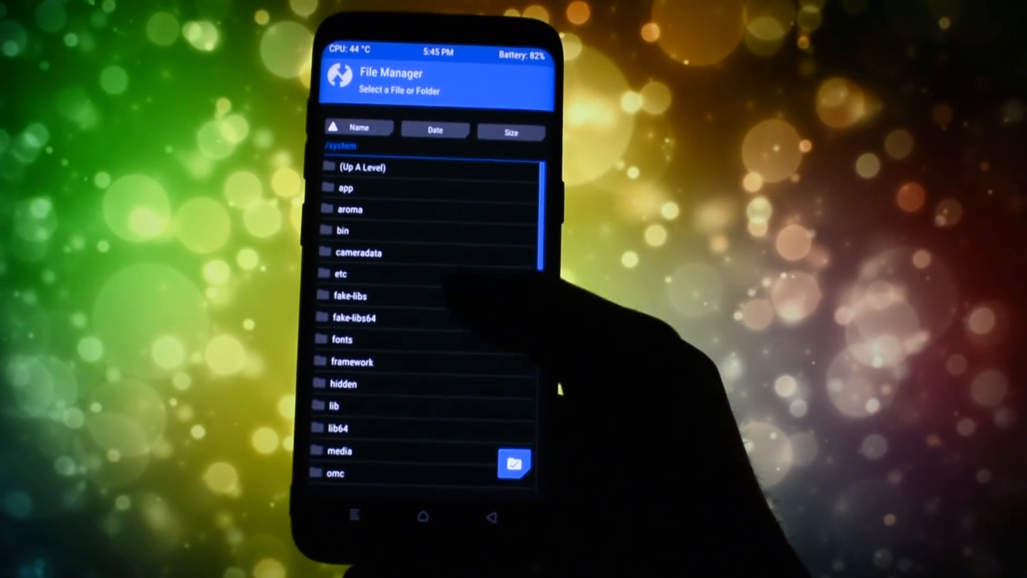
Leave the TWRP File Manager so the Android home screen with clock and apps shows
{"action": "left_click", "coordinate": [515, 463]}
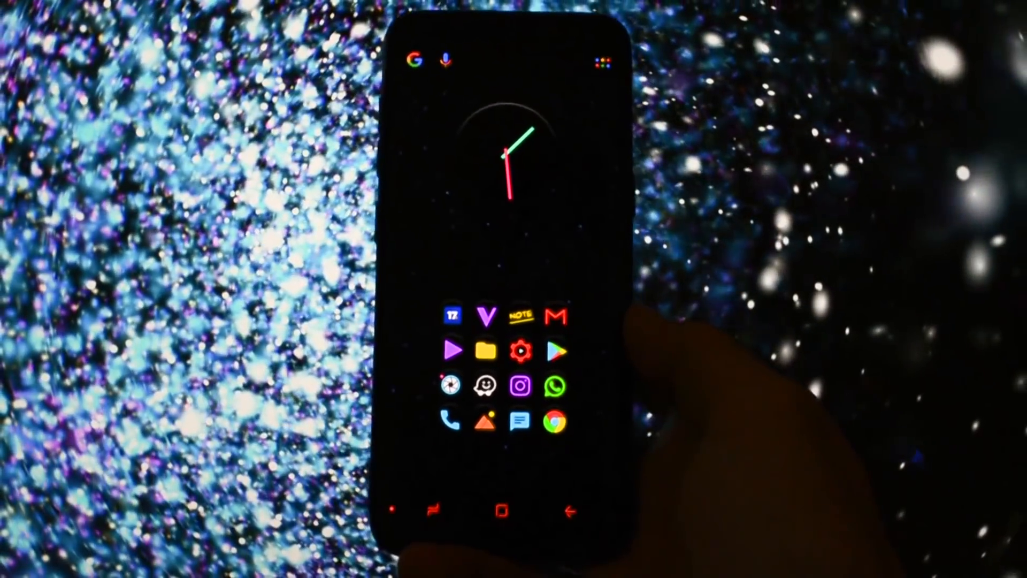
Reach Display > Edge screen > Edge lighting and reveal its Advanced settings entry
{"action": "scroll", "scroll_direction": "left", "scroll_amount": 3}
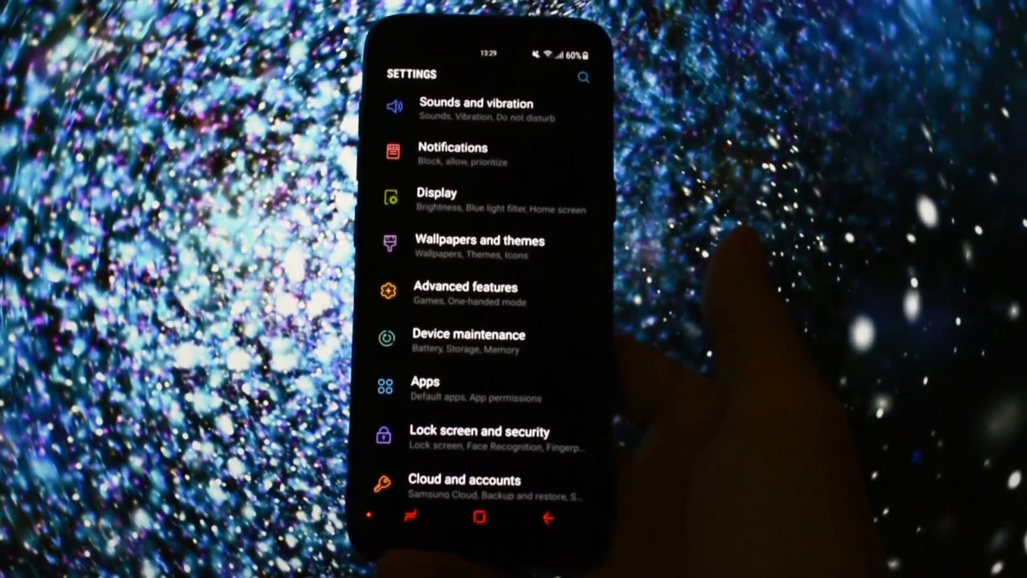
{"action": "left_click", "coordinate": [436, 192]}
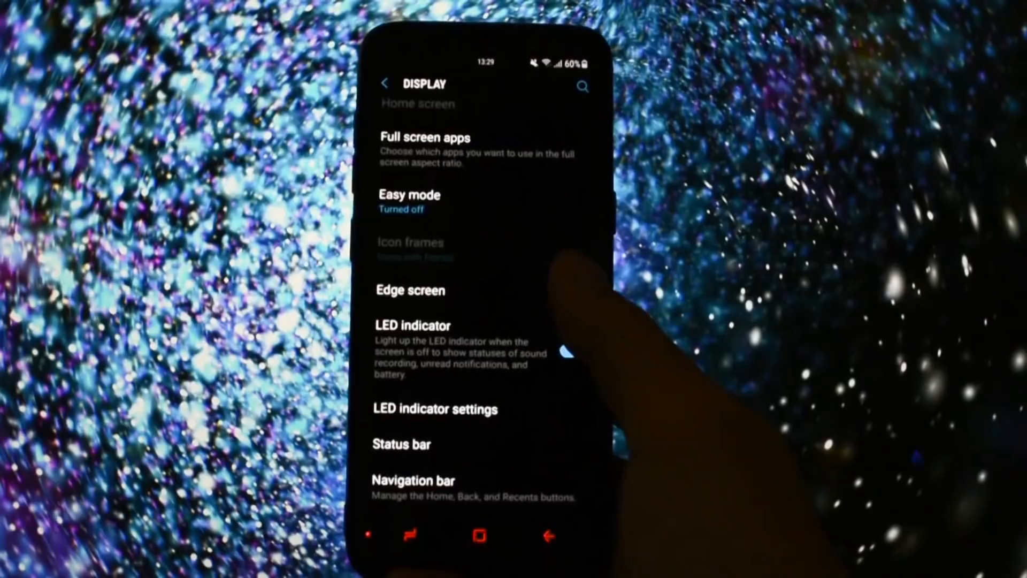
{"action": "left_click", "coordinate": [410, 290]}
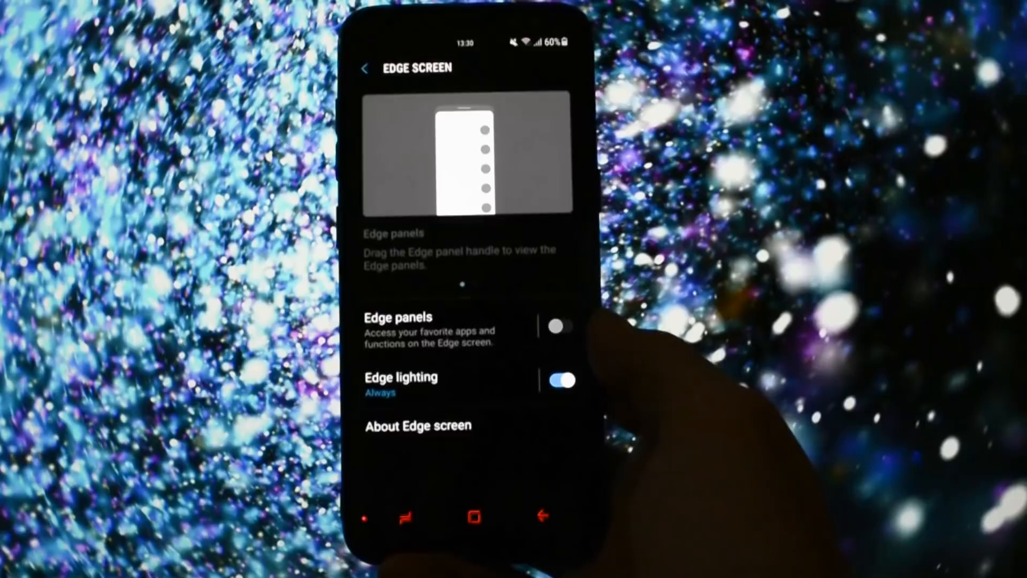
{"action": "left_click", "coordinate": [559, 328]}
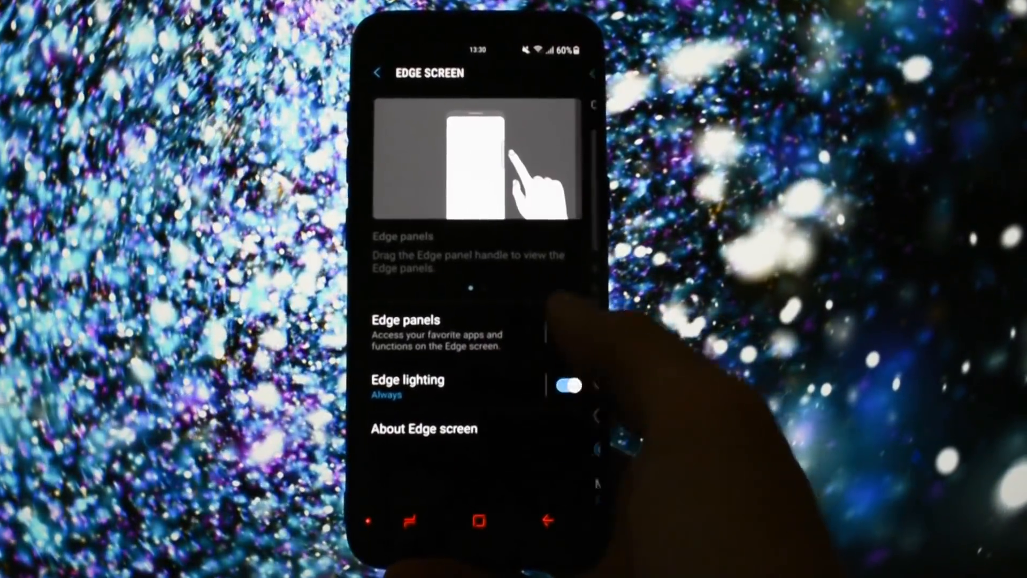
{"action": "left_click", "coordinate": [408, 386]}
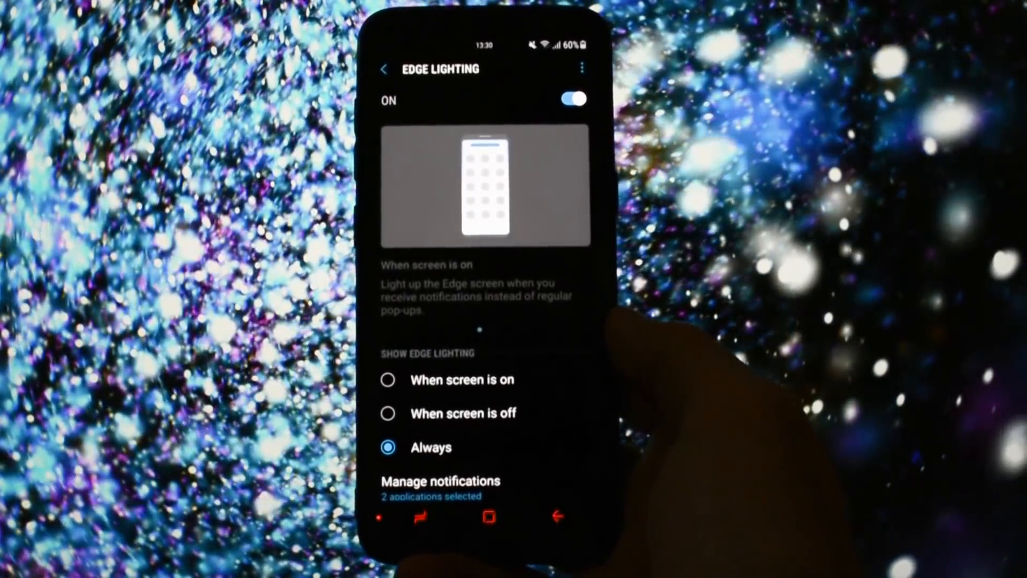
{"action": "scroll", "scroll_direction": "down", "scroll_amount": 3}
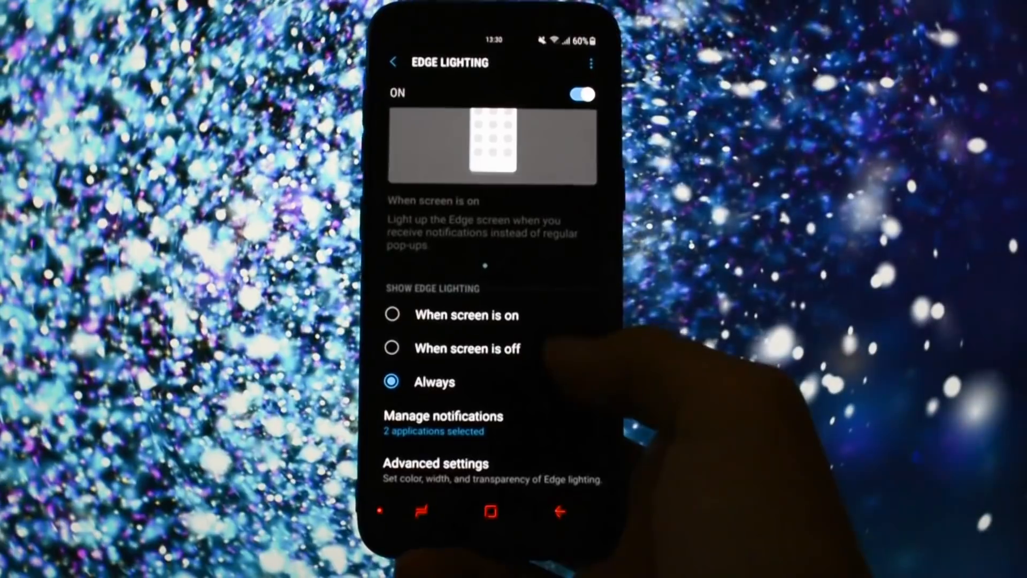
In Edge lighting Advanced settings, keep Custom color and pick a light cyan instead of purple-blue
{"action": "left_click", "coordinate": [436, 463]}
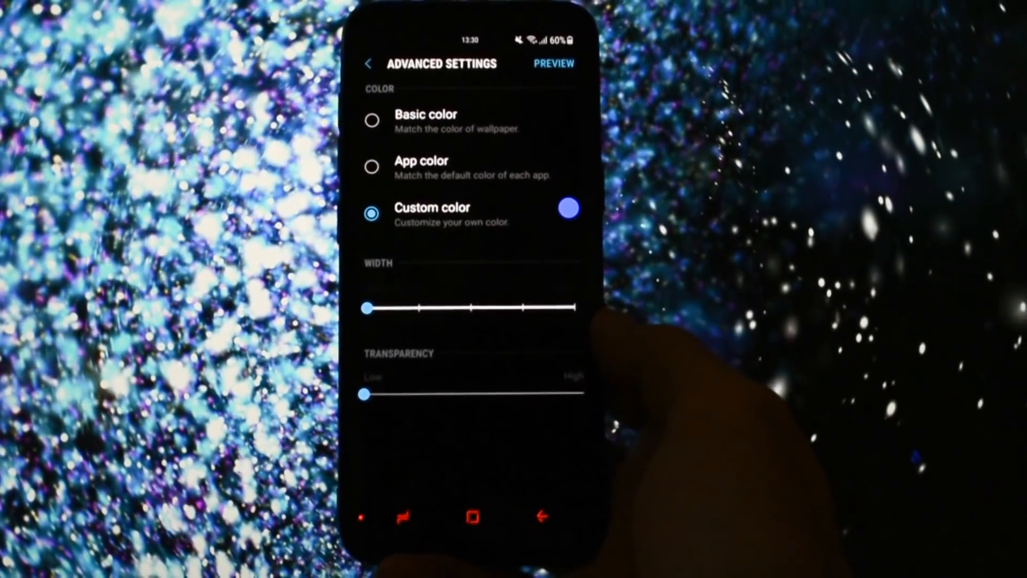
{"action": "left_click", "coordinate": [371, 111]}
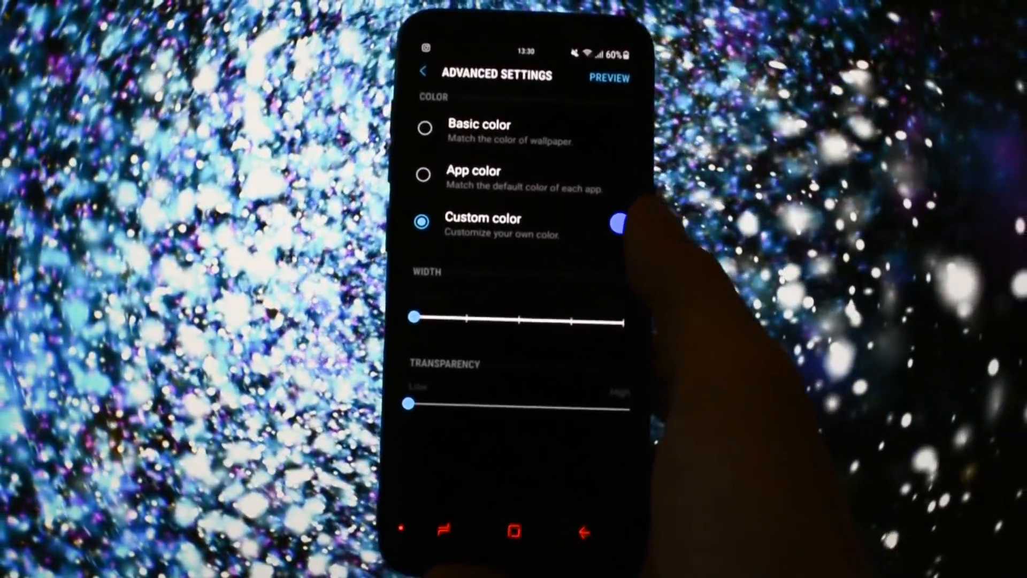
{"action": "left_click", "coordinate": [620, 223]}
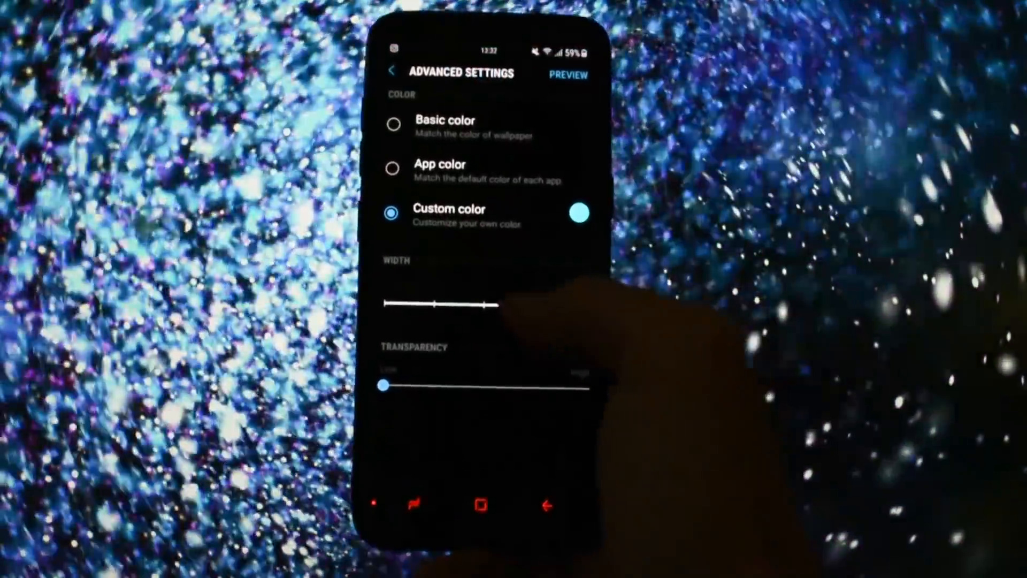
Set the Edge lighting Width slider to maximum and return to the Edge lighting page
{"action": "left_click_drag", "start_coordinate": [391, 306], "coordinate": [440, 306]}
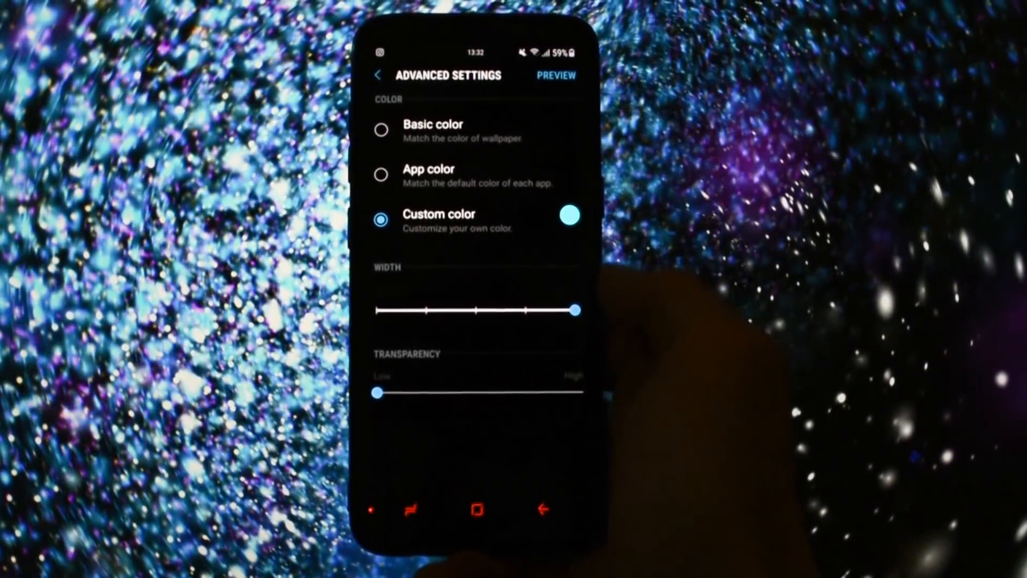
{"action": "left_click", "coordinate": [568, 215]}
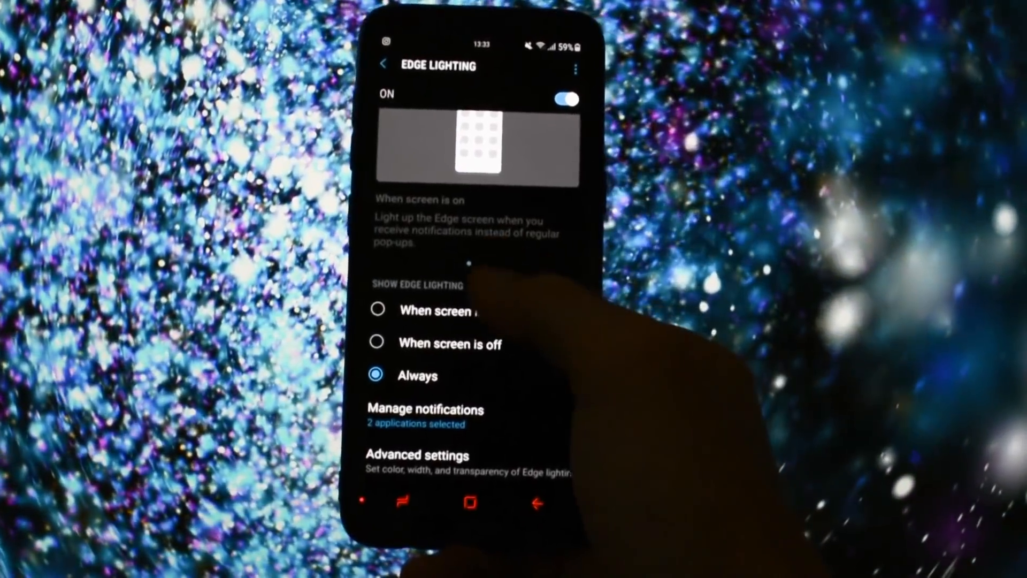
Back out through Edge screen and Display to the Settings search page
{"action": "left_click", "coordinate": [382, 64]}
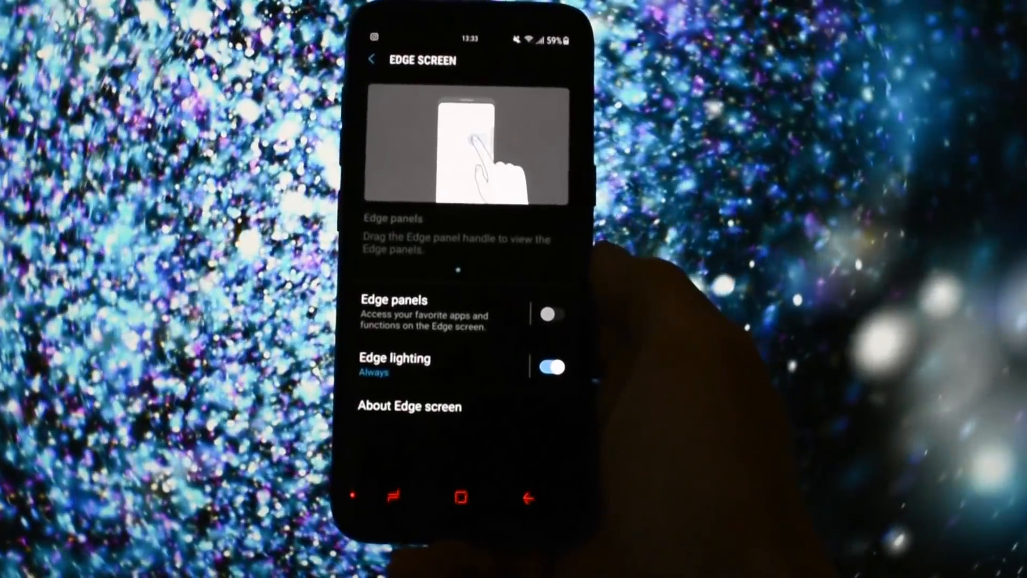
{"action": "left_click", "coordinate": [372, 60]}
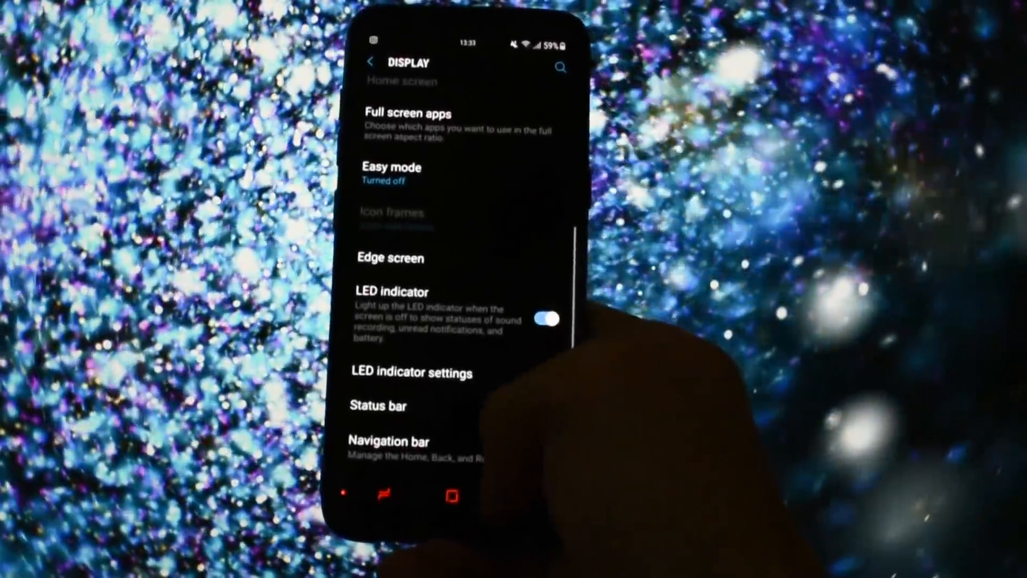
{"action": "left_click", "coordinate": [376, 62]}
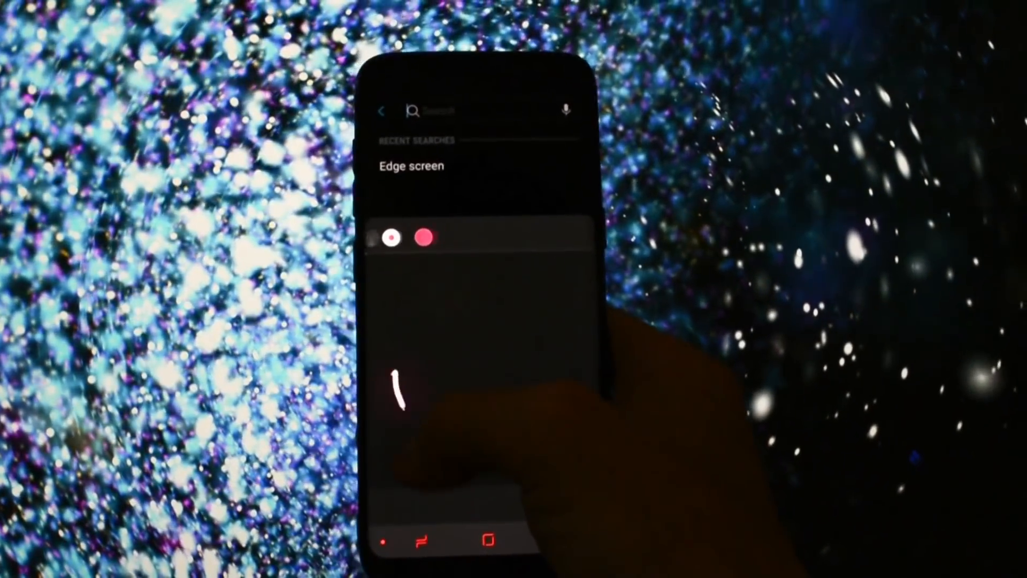
Handwrite the letters W, C, K, D in white pen on the Live Message drawing pad
{"action": "left_click_drag", "start_coordinate": [400, 386], "coordinate": [504, 407]}
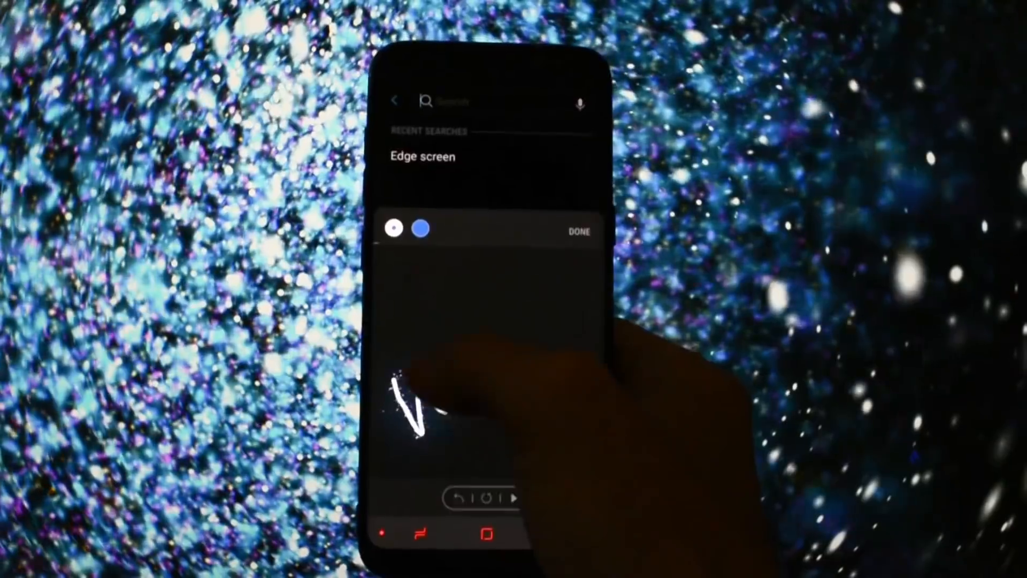
{"action": "left_click_drag", "start_coordinate": [406, 419], "coordinate": [550, 355]}
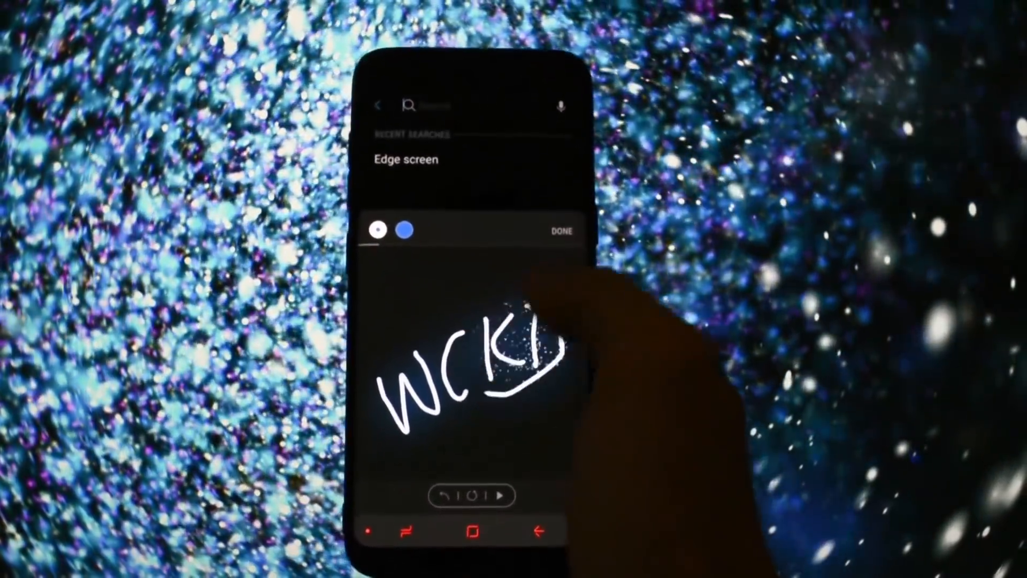